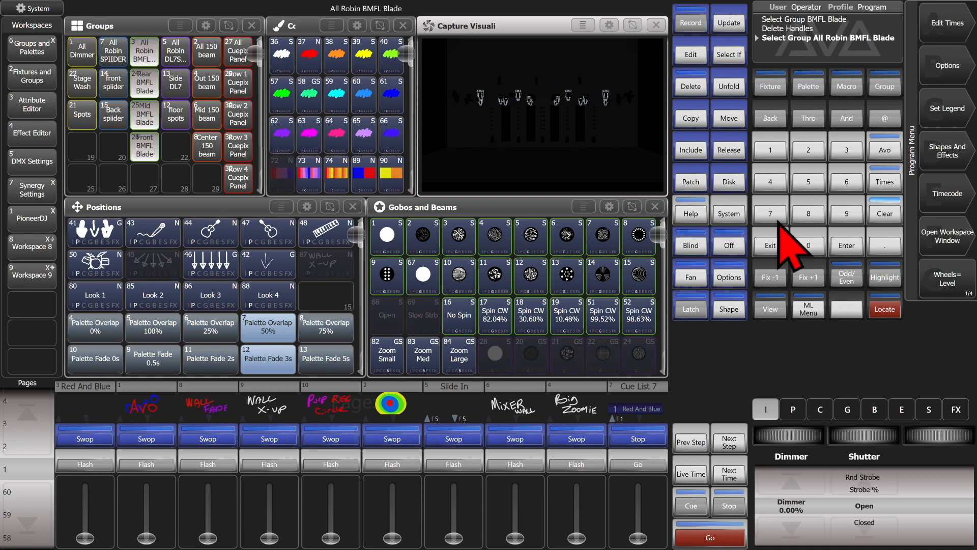
- Light the All Robin BMFL Blades at full and colour them purple with Lee 180
left_click(883, 309)
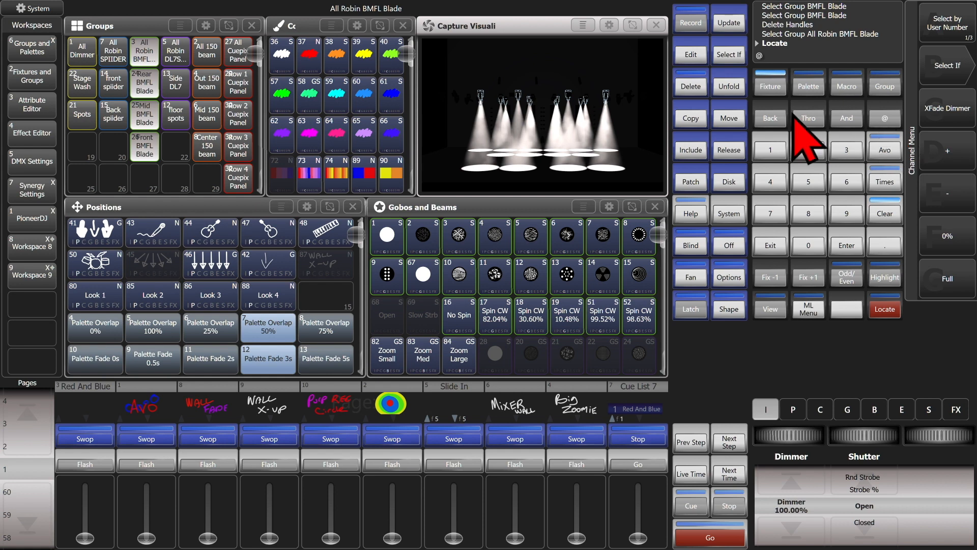
left_click(769, 149)
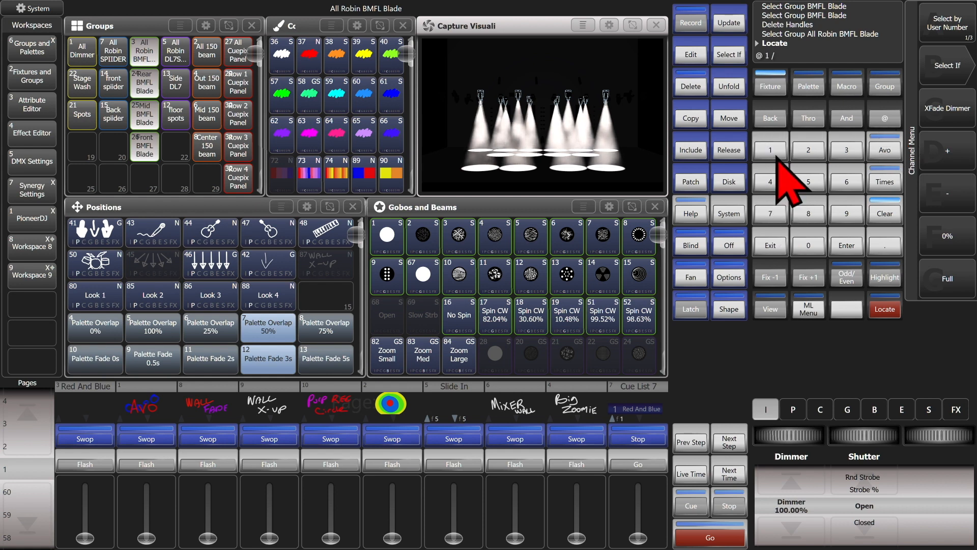
left_click(808, 245)
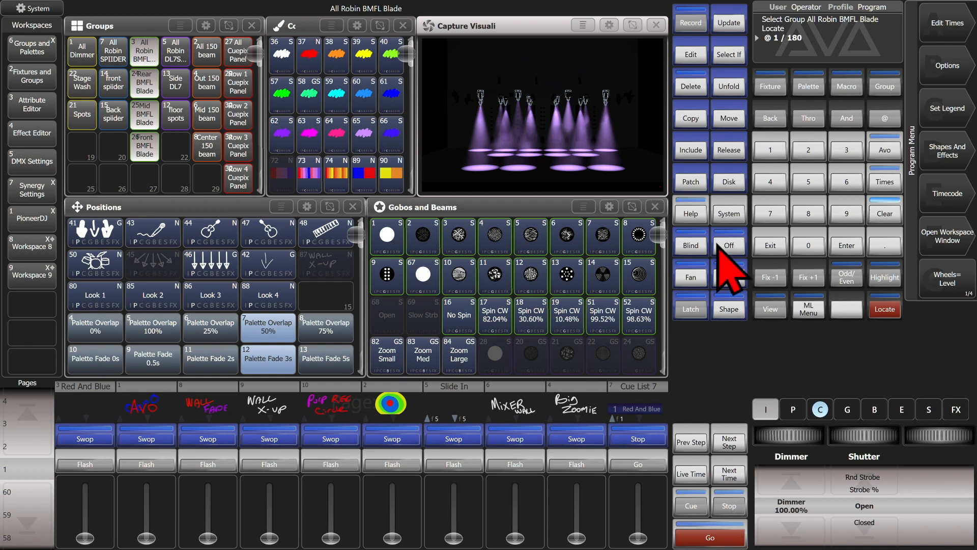
- Apply Rosco 46 to the BMFL Blades, then clear the programmer
left_click(883, 309)
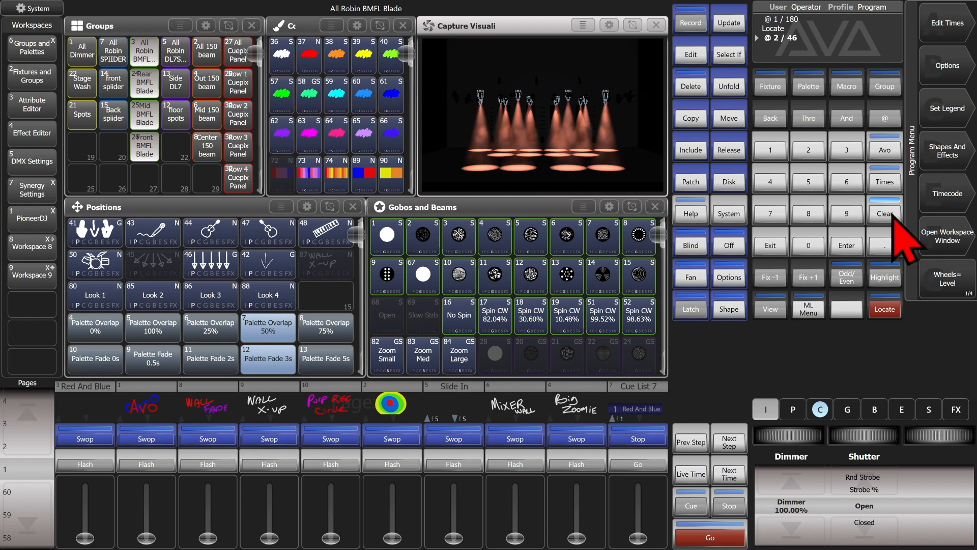
left_click(883, 213)
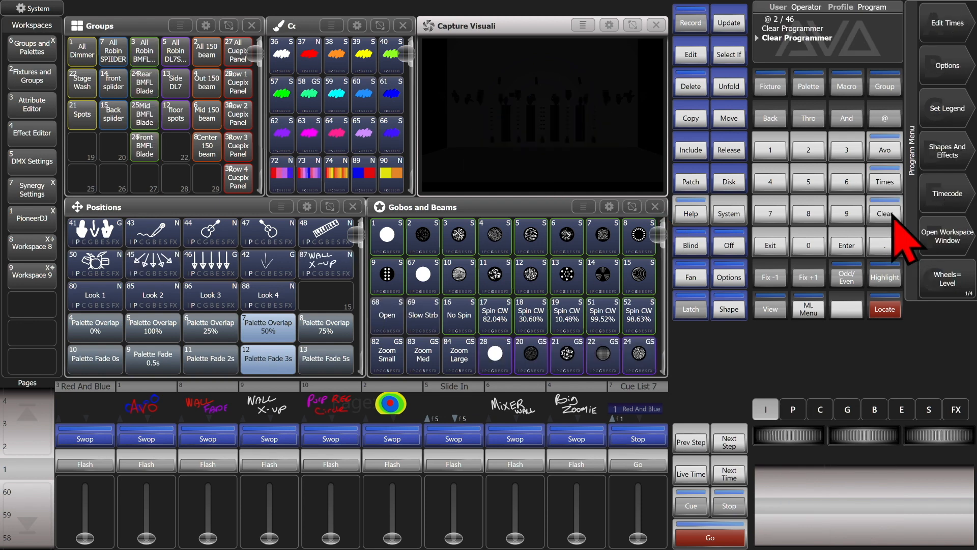
- Light the DL7S Profile fixtures with Lee 120, then clear the programmer
left_click(883, 86)
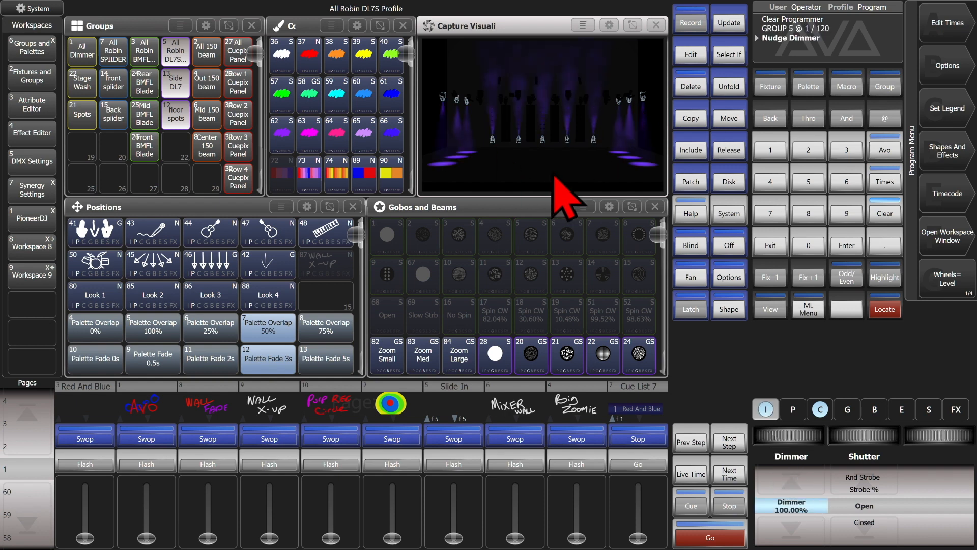
mouse_move(550, 190)
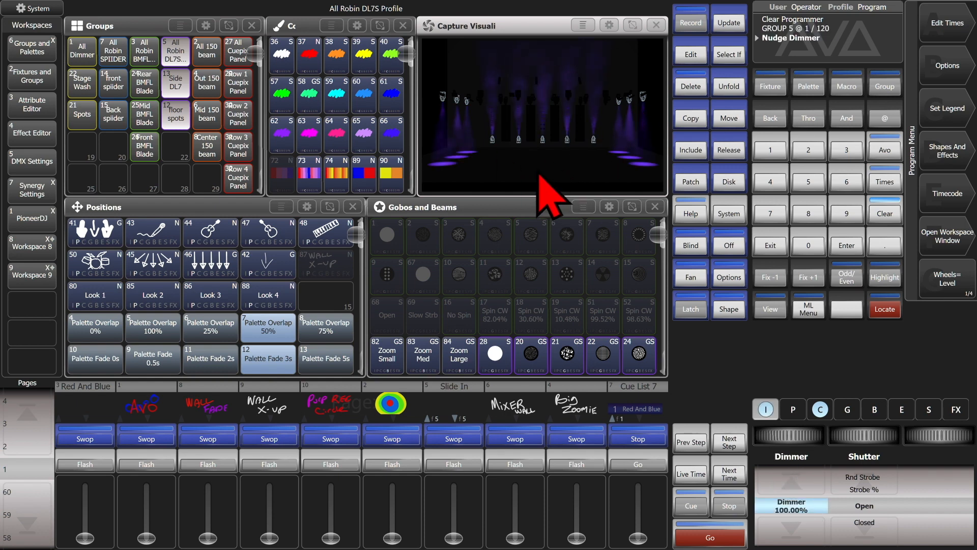
left_click(882, 213)
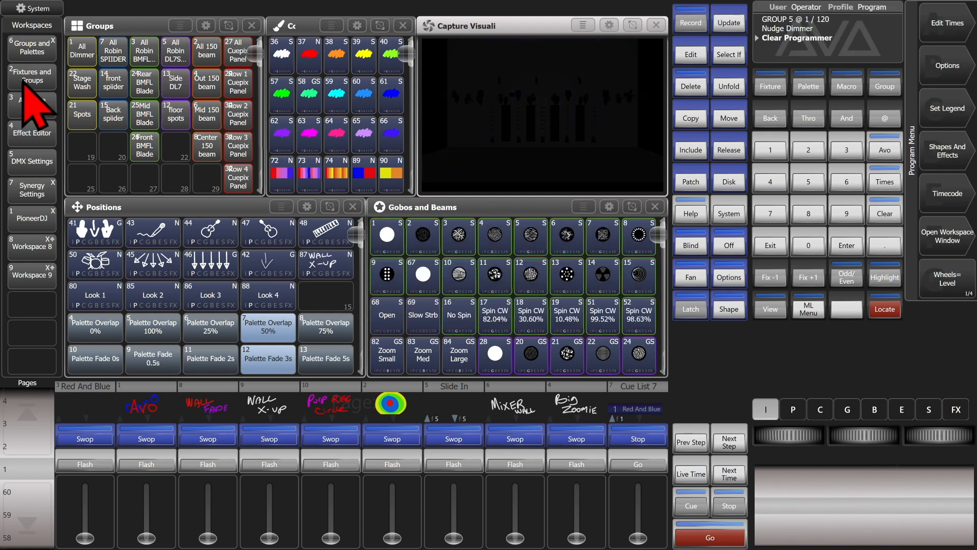
left_click(30, 76)
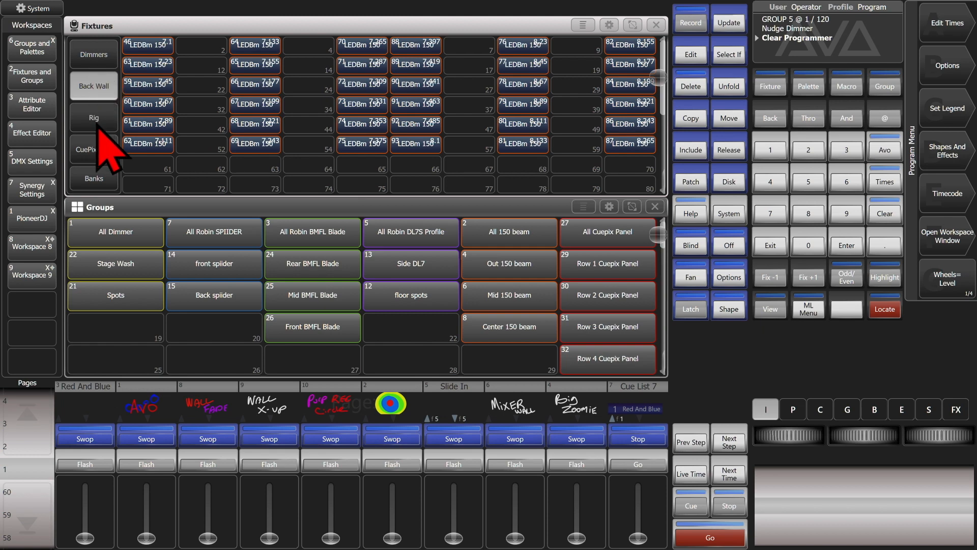
left_click(94, 117)
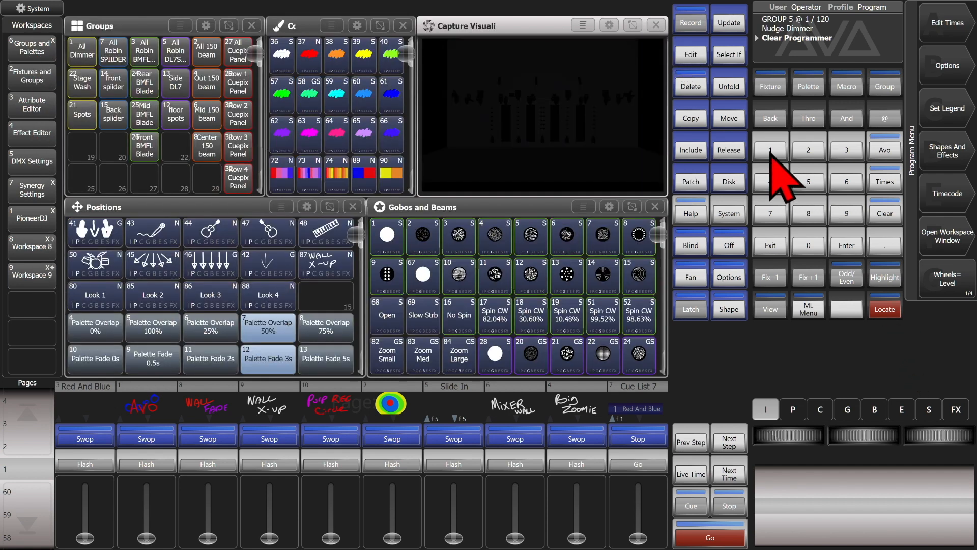
- Enter fixture 11 and choose the Lee gel range on the command line
left_click(883, 119)
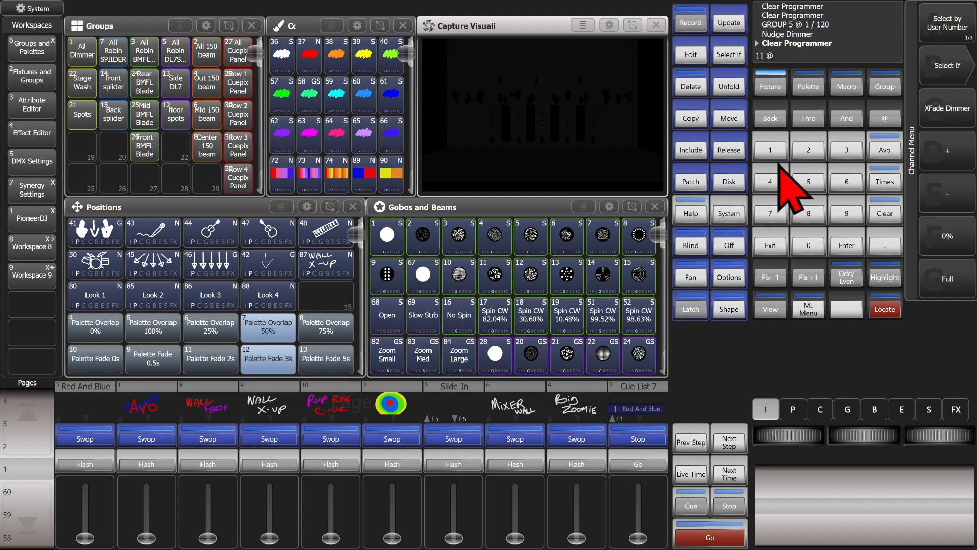
left_click(770, 150)
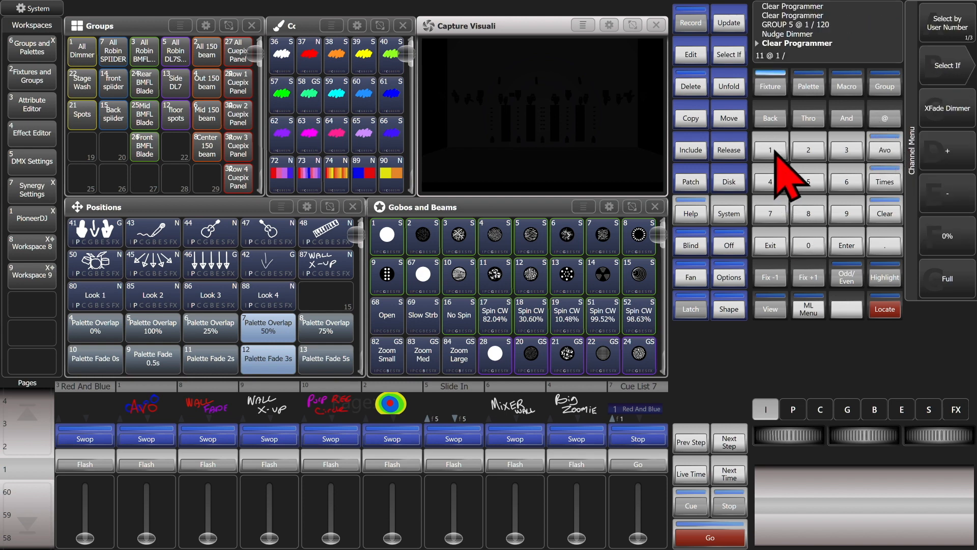